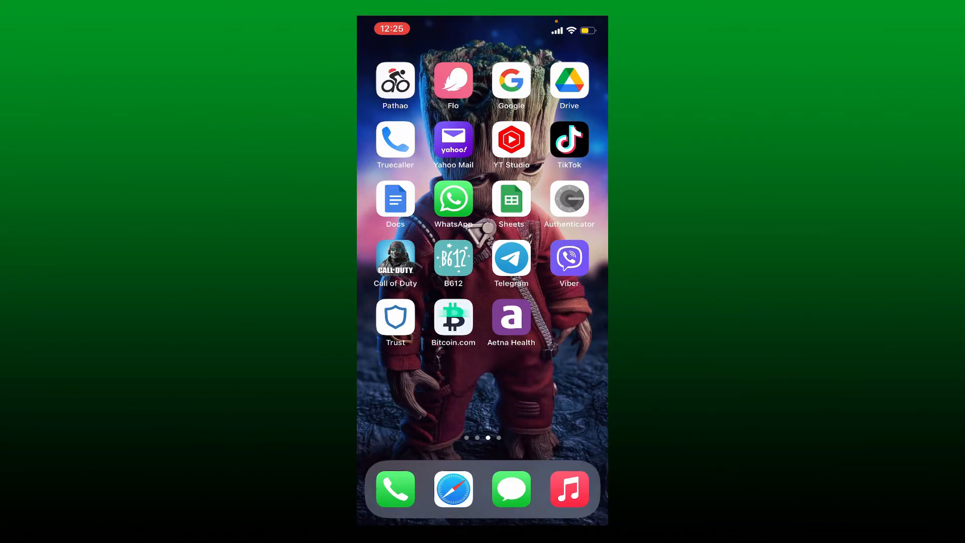
- Launch Bitcoin.com Wallet and open its settings screen
left_click(453, 317)
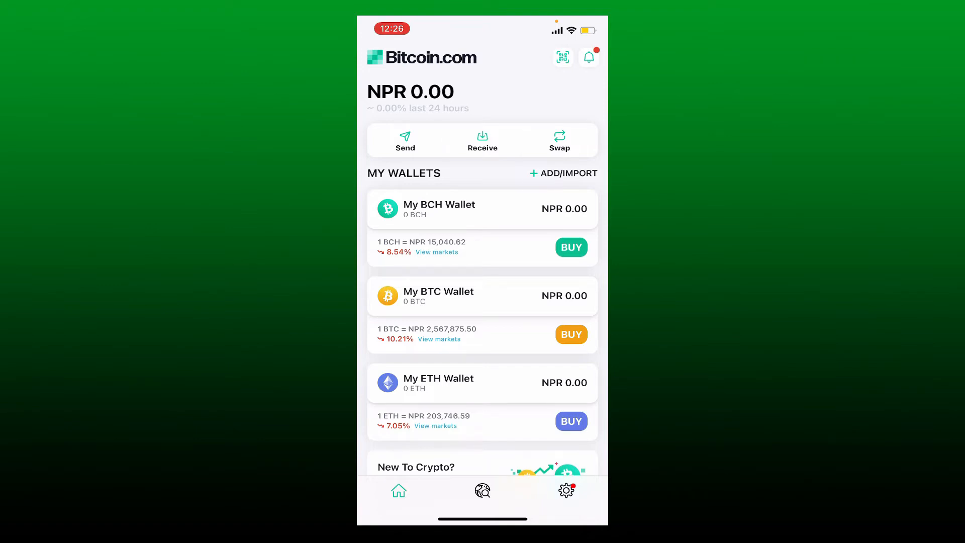
left_click(565, 491)
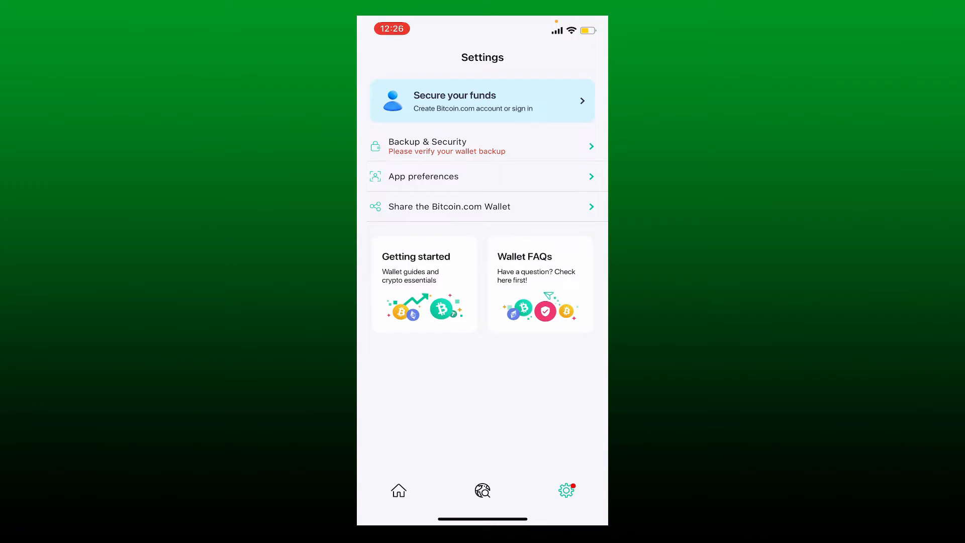
- Choose to create a new Bitcoin.com account via Google and allow google.com sign-in
left_click(482, 100)
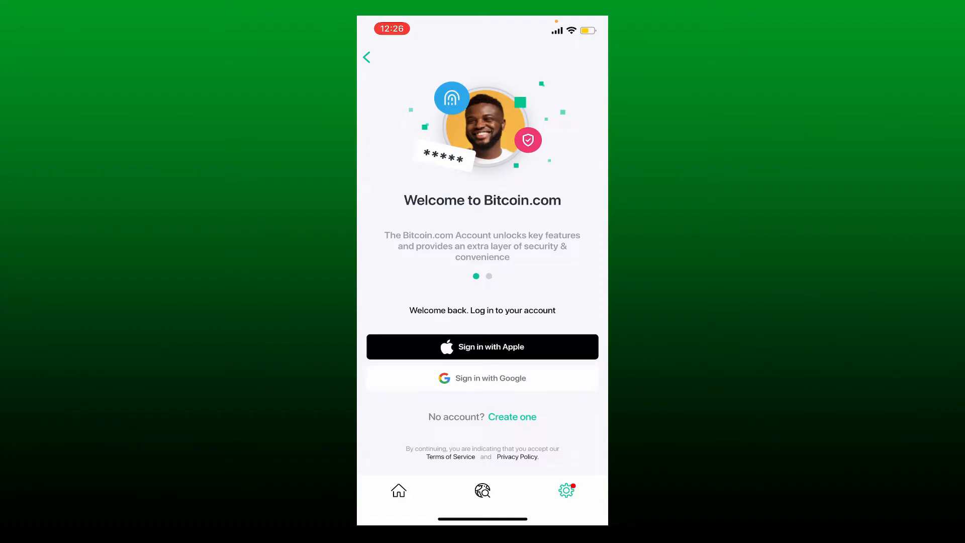
left_click(512, 416)
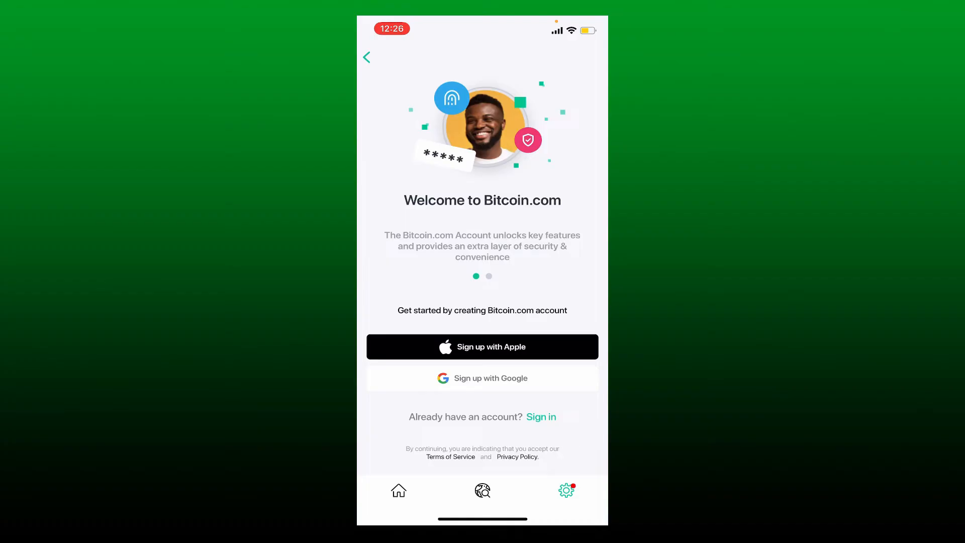
left_click(482, 378)
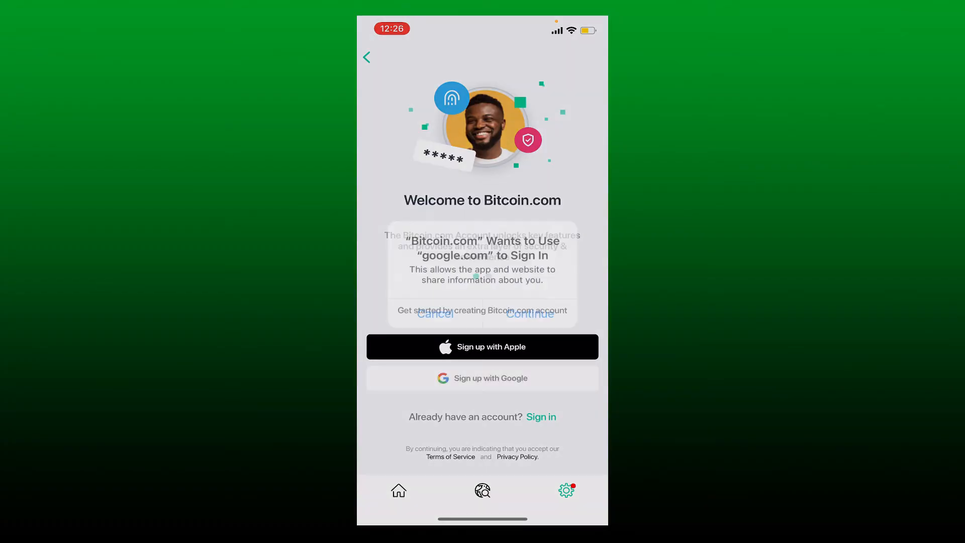
left_click(529, 313)
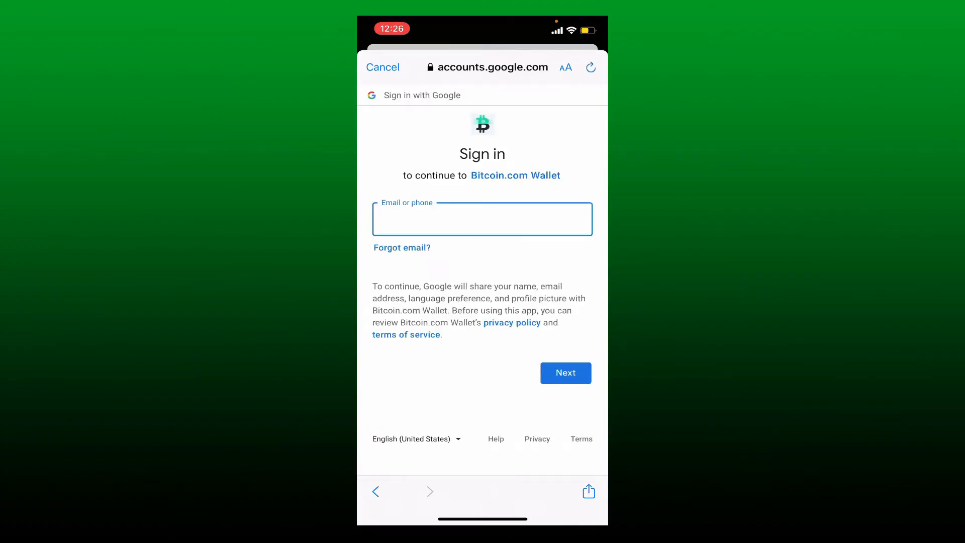
- Sign in to Google using the saved suggested account and its password
left_click(482, 218)
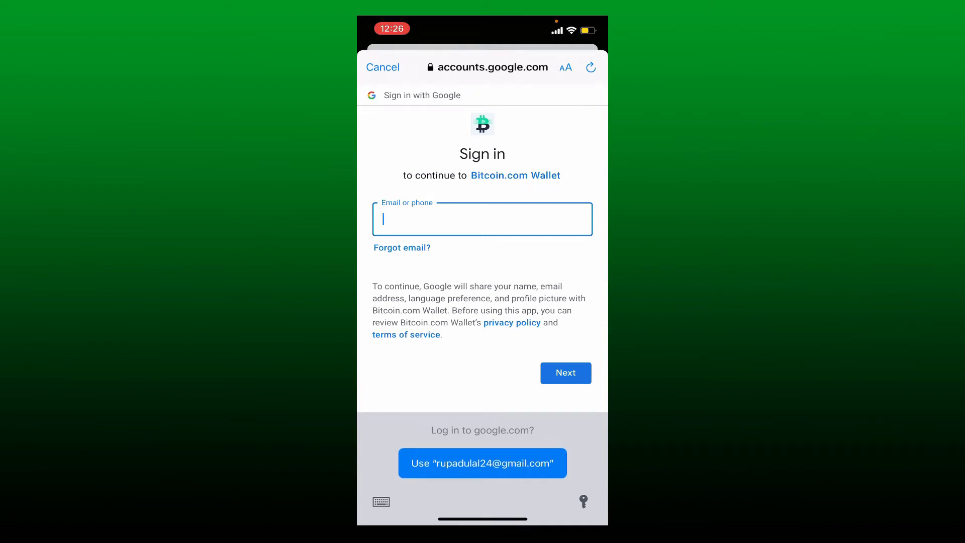
left_click(482, 463)
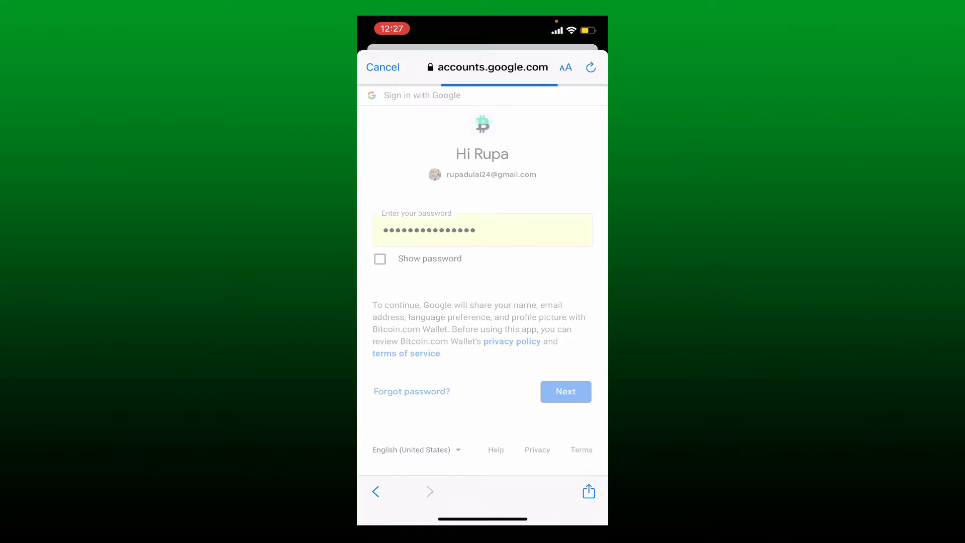
left_click(564, 392)
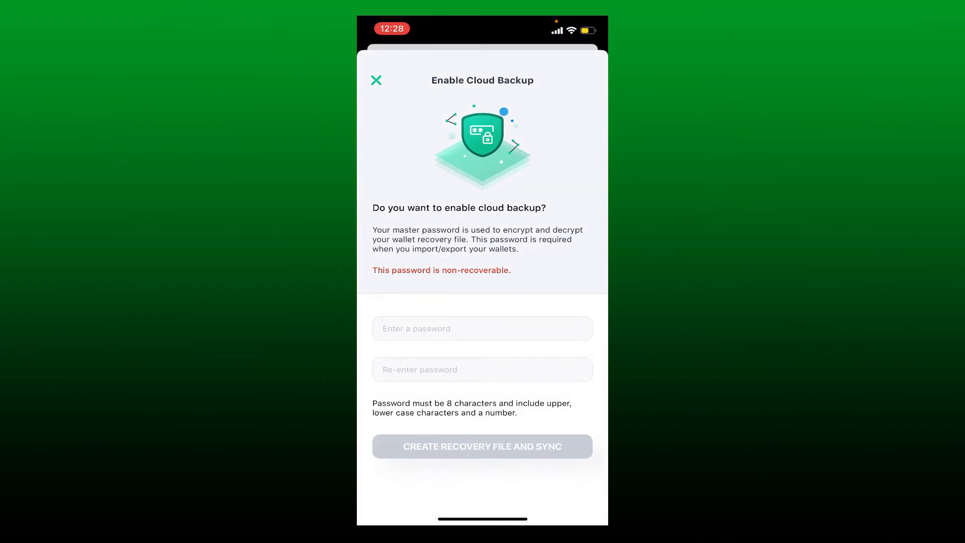
- Create the recovery file with a master password, sync, and dismiss the success dialog
scroll("up", 3)
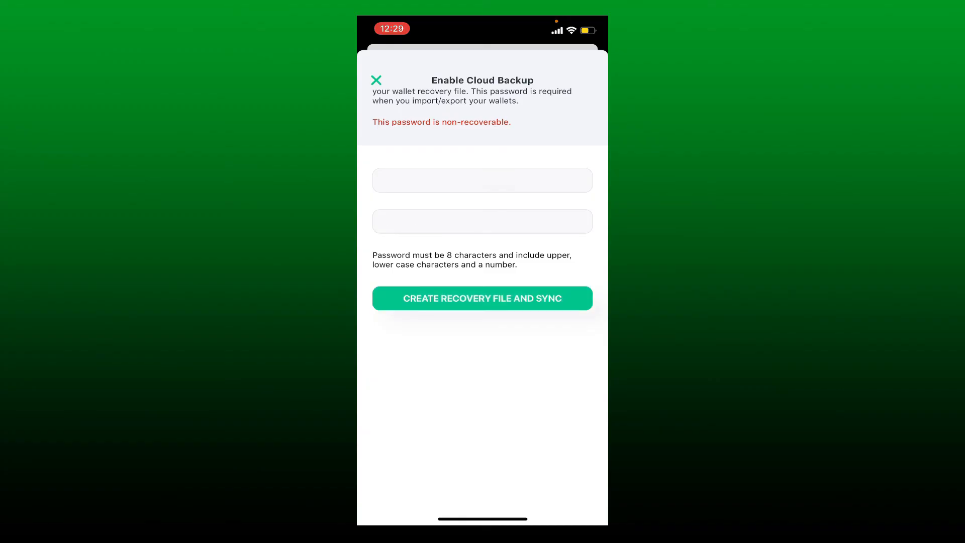
left_click(482, 298)
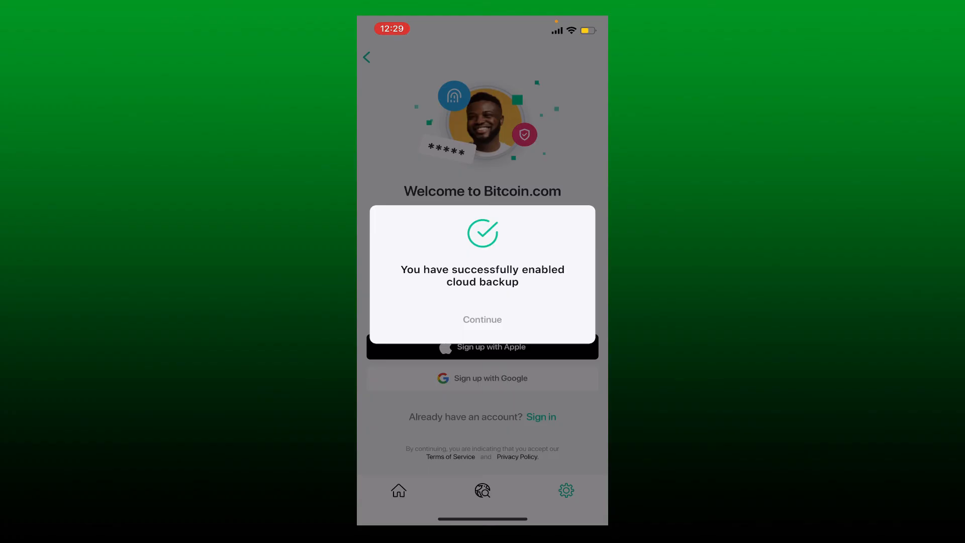
left_click(482, 320)
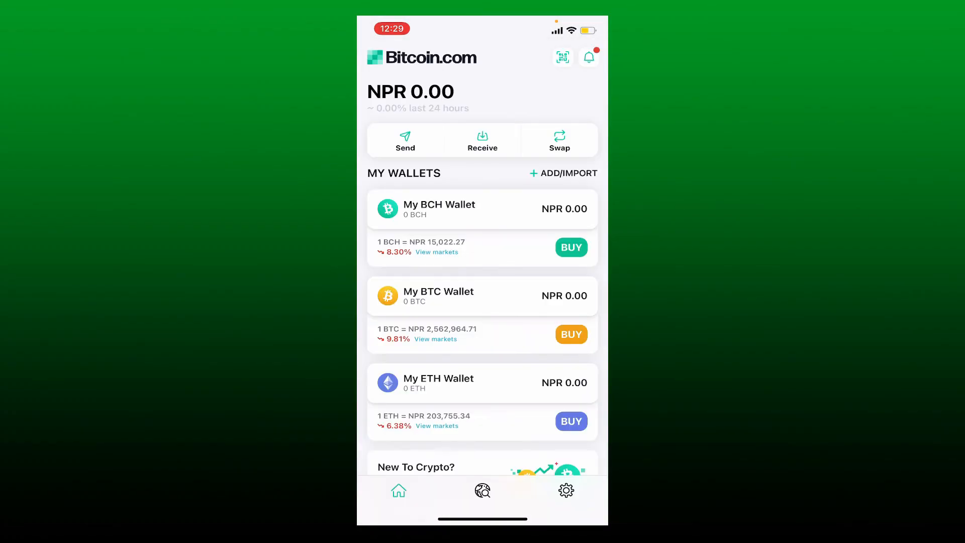